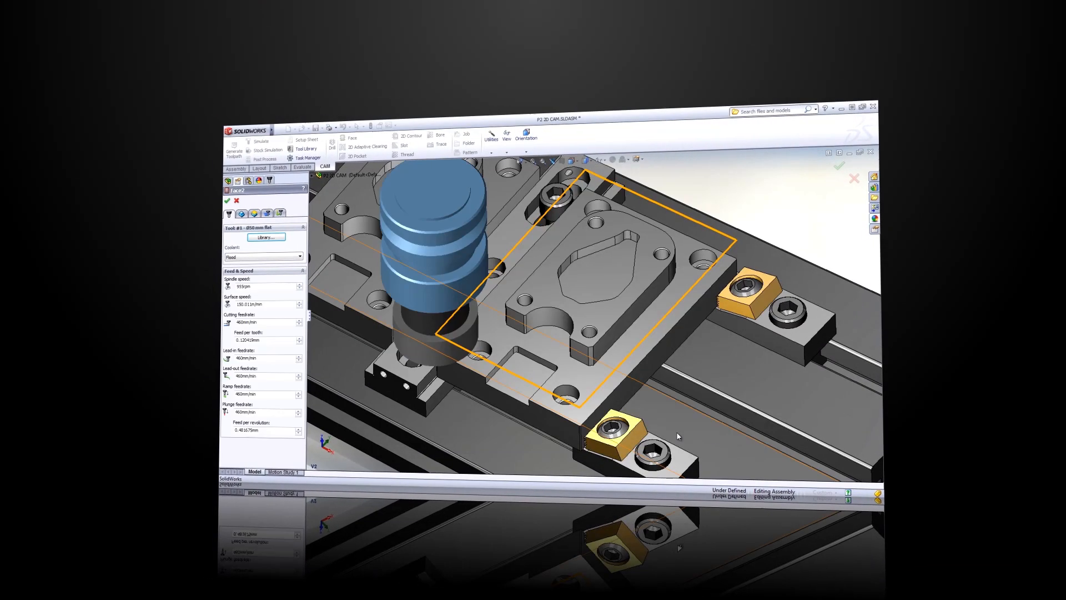
Dismiss the Face2 settings to return to the fixture plate's CAM job tree
left_click(351, 156)
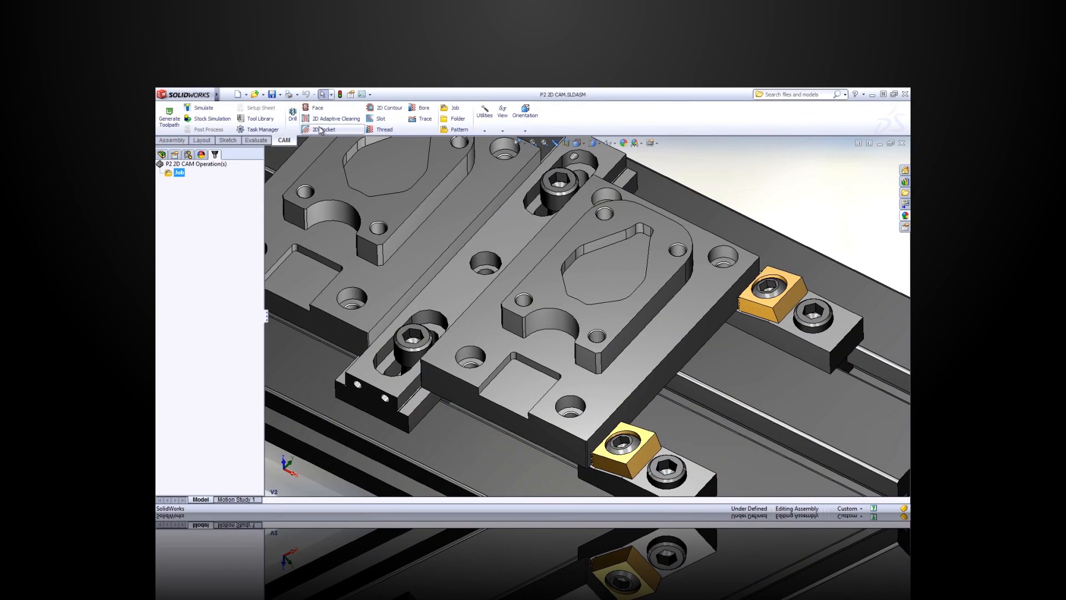
Add Face and 2D Adaptive Clearing operations using the Ø10 mm flat mill from the library
left_click(314, 108)
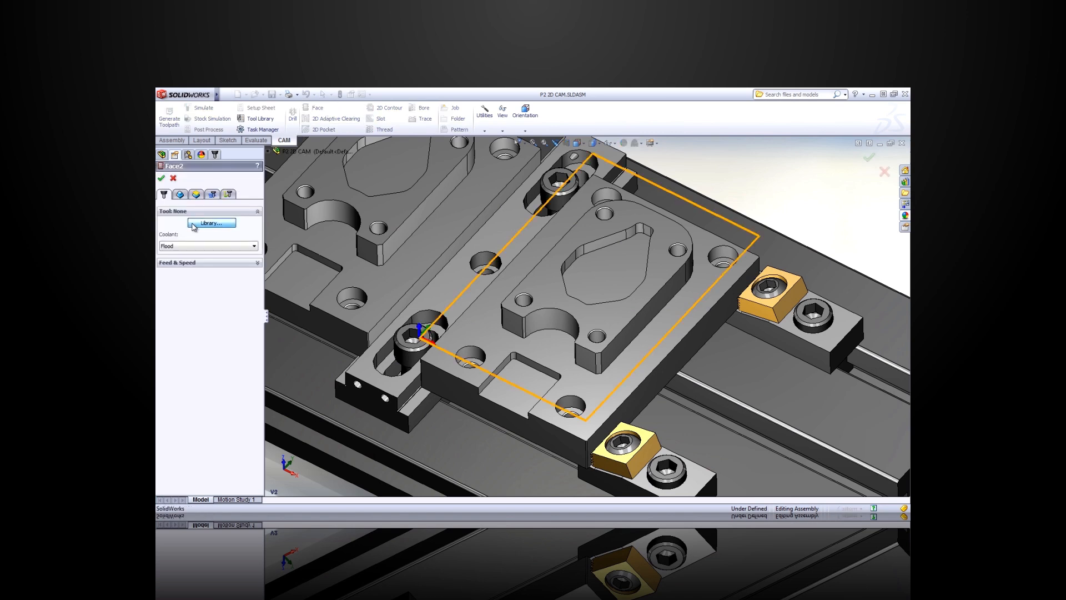
left_click(211, 222)
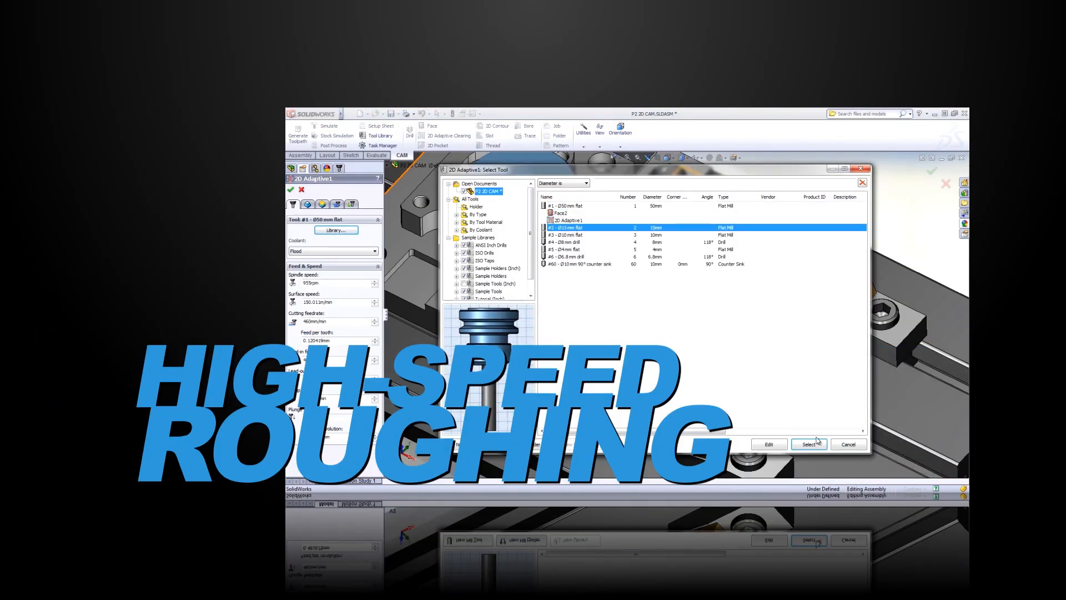
left_click(811, 444)
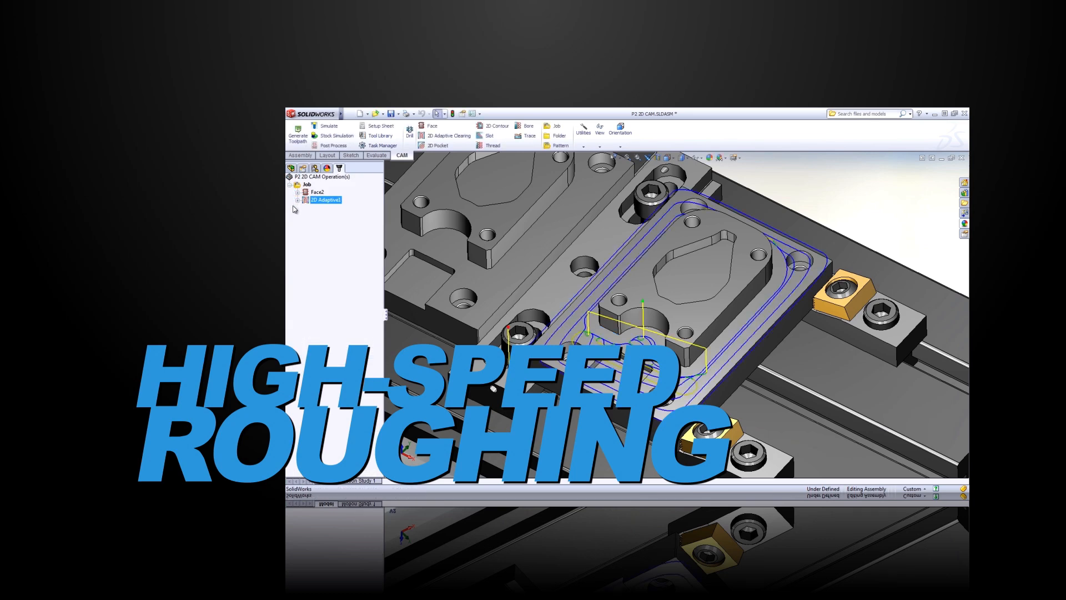
left_click(438, 144)
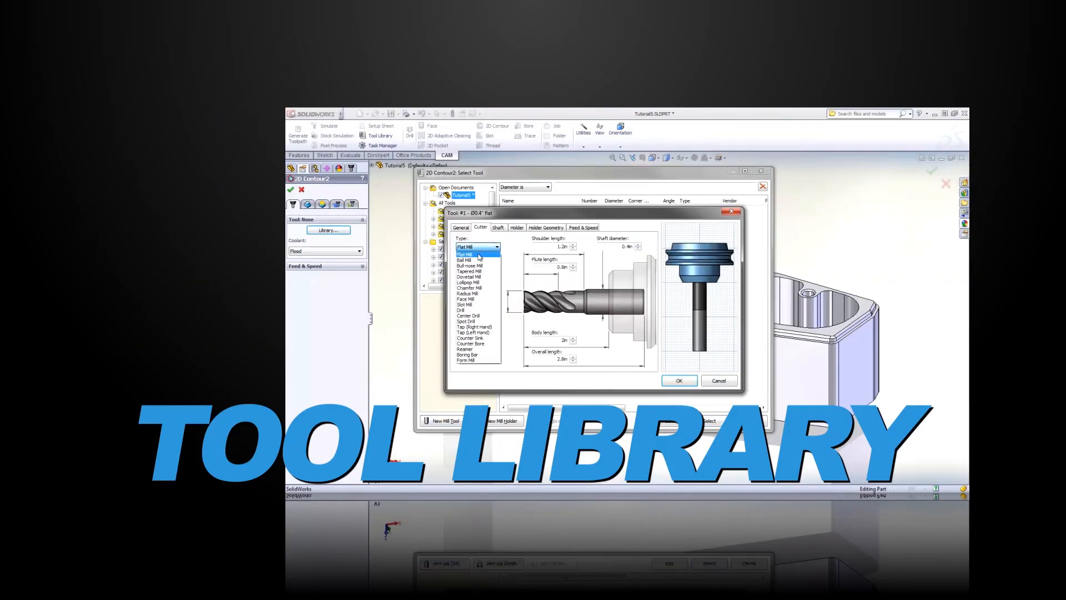
Set the new tool to flat mill and create operations from the saved drill template
left_click(467, 360)
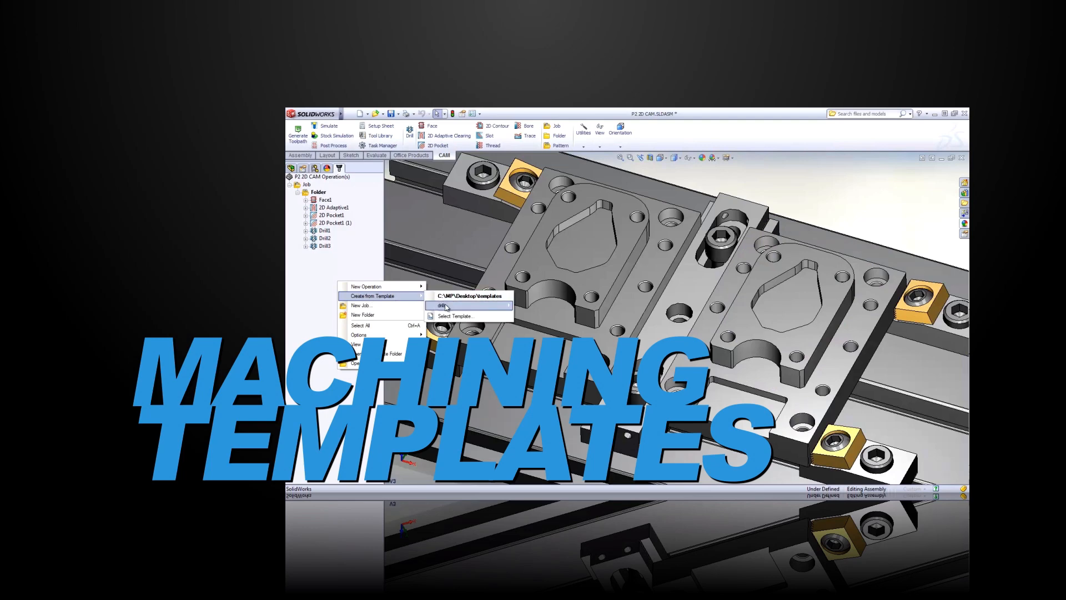
left_click(439, 305)
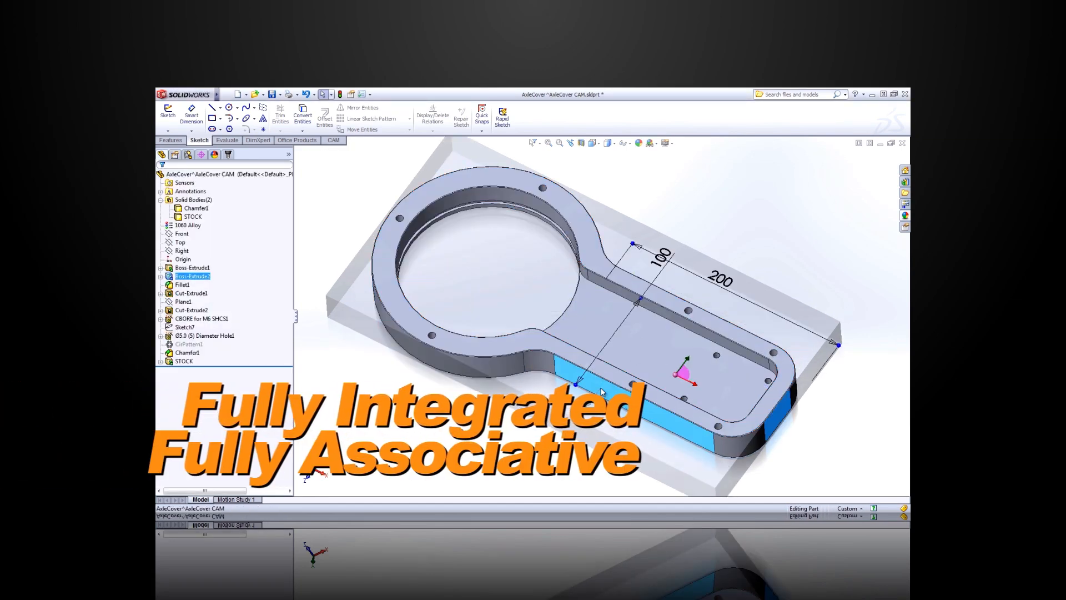
Change the axle cover length to 120 and add 2D Pocket2 with the #5 Ø4 mm flat mill
double_click(660, 259)
type("150")
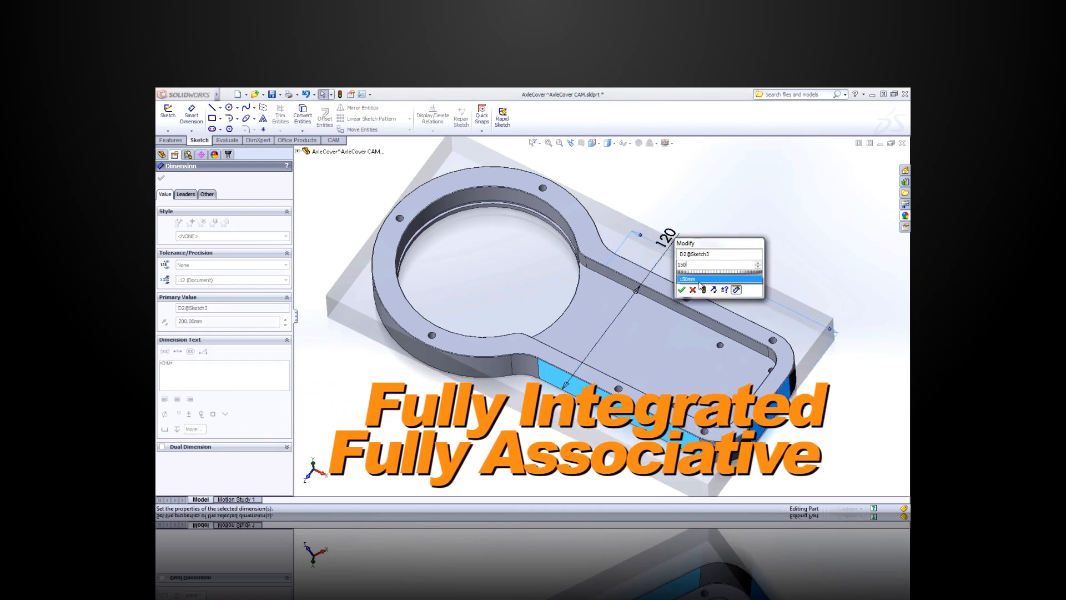
left_click(682, 288)
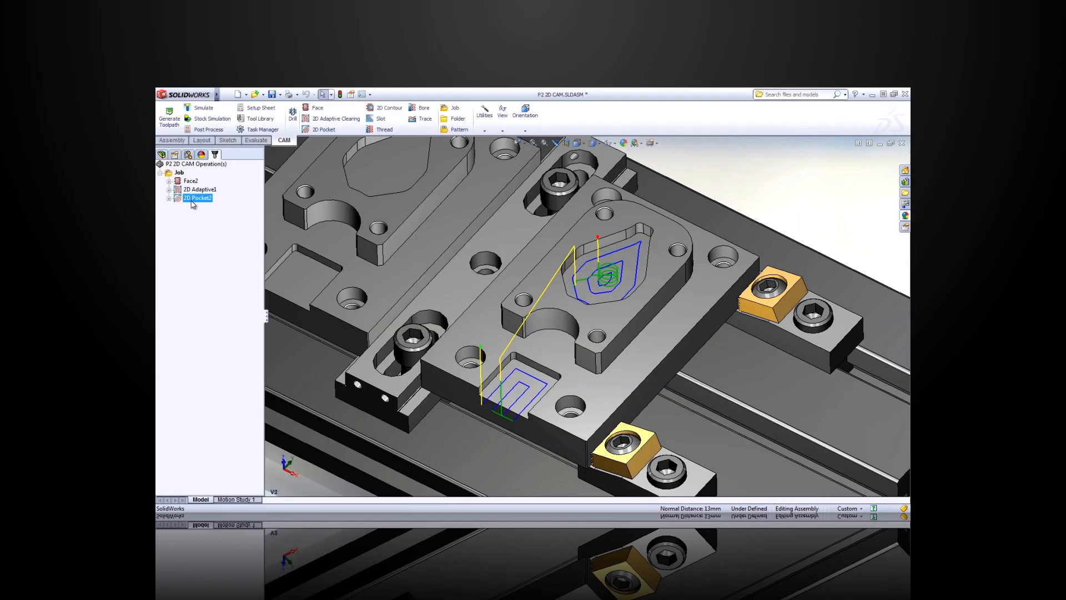
left_click(197, 198)
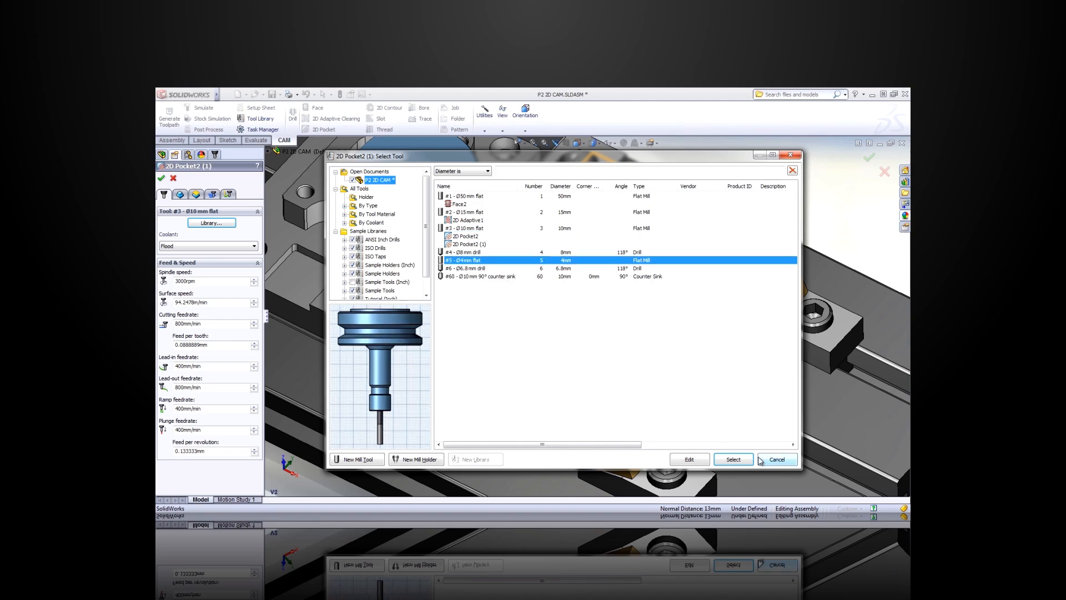
left_click(734, 459)
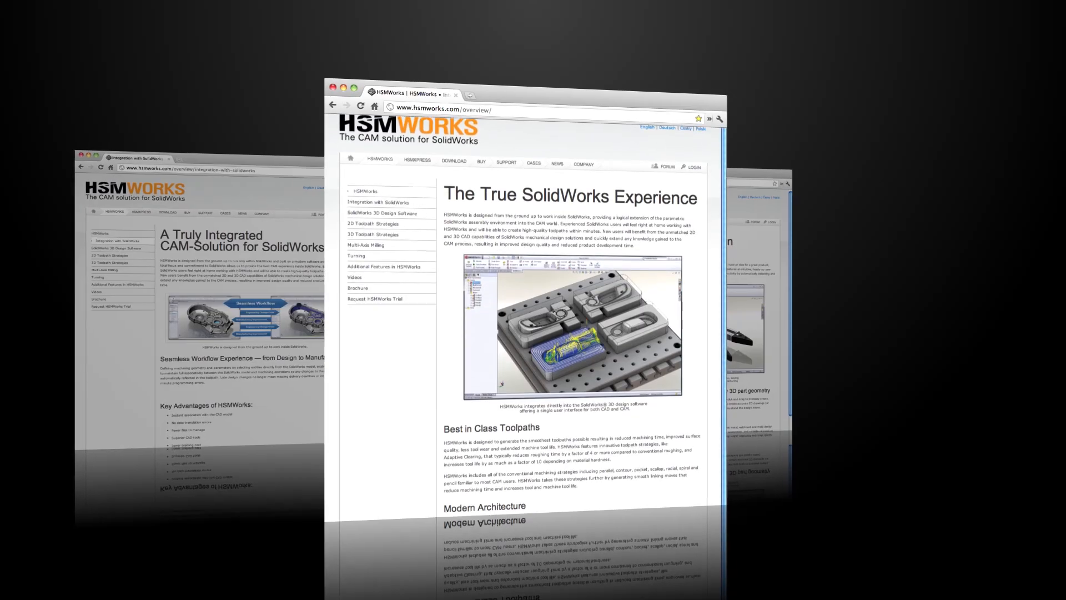
Scroll the HSMWorks overview page to Best in Class Toolpaths and Modern Architecture
scroll("down", 3)
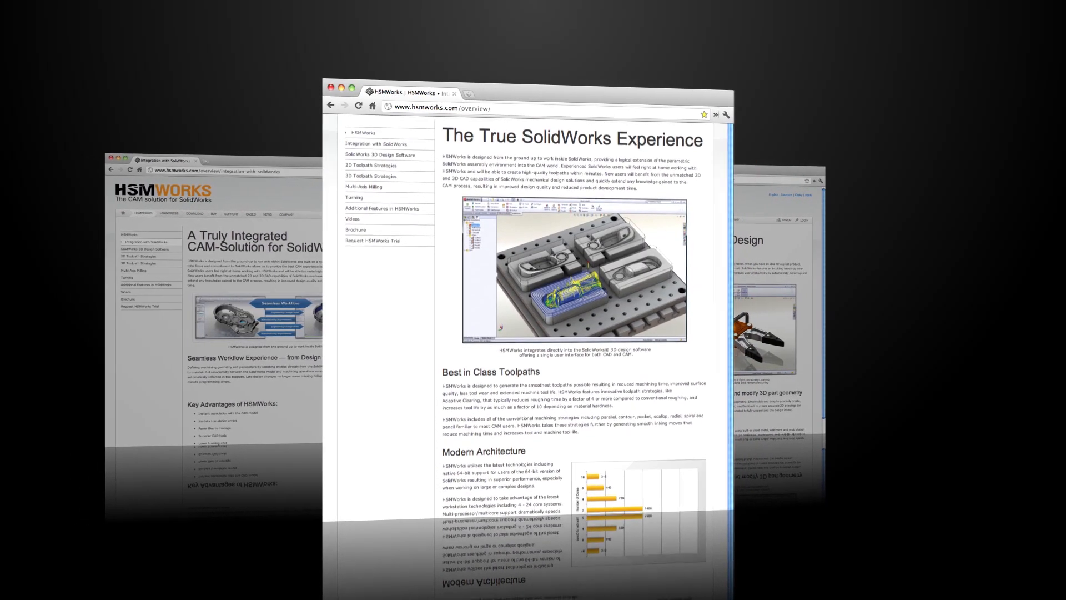
scroll("down", 3)
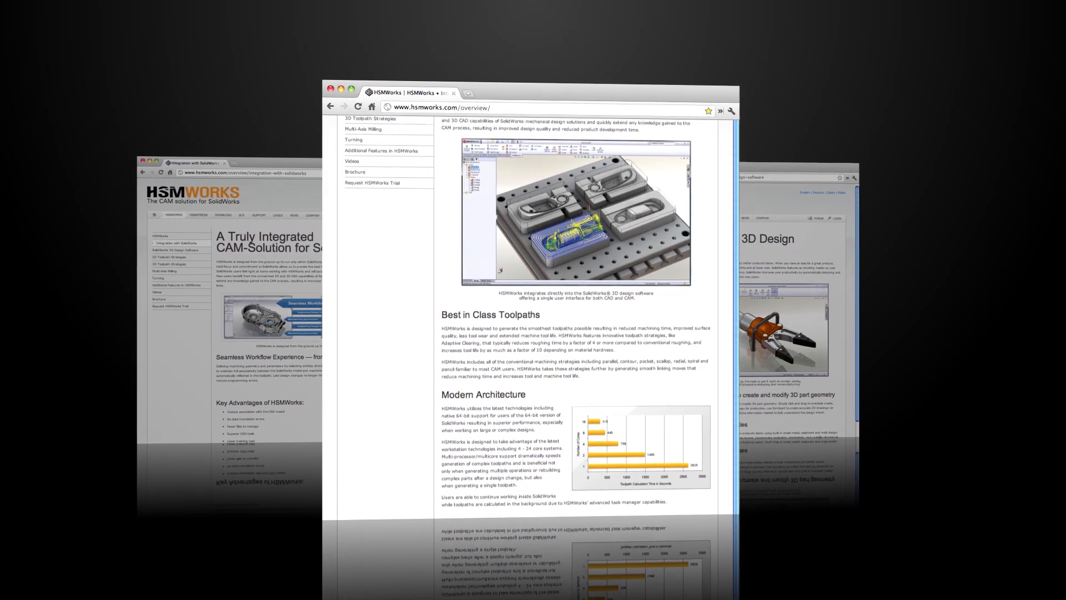
scroll("down", 3)
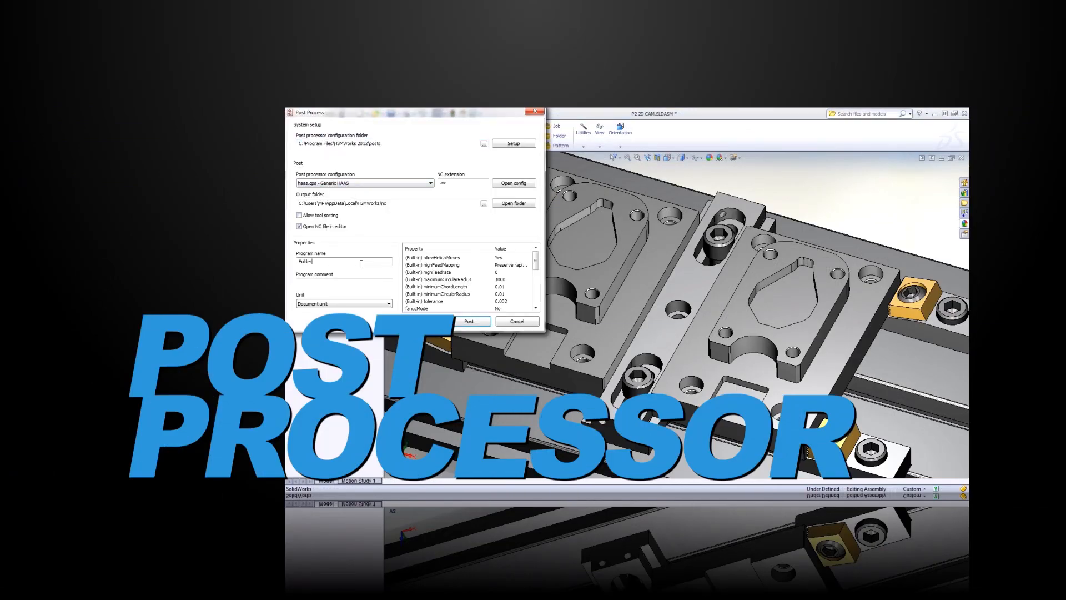
Post the toolpaths as NC program 1002 and display its backplot in HSMXpress Edit
type("1002")
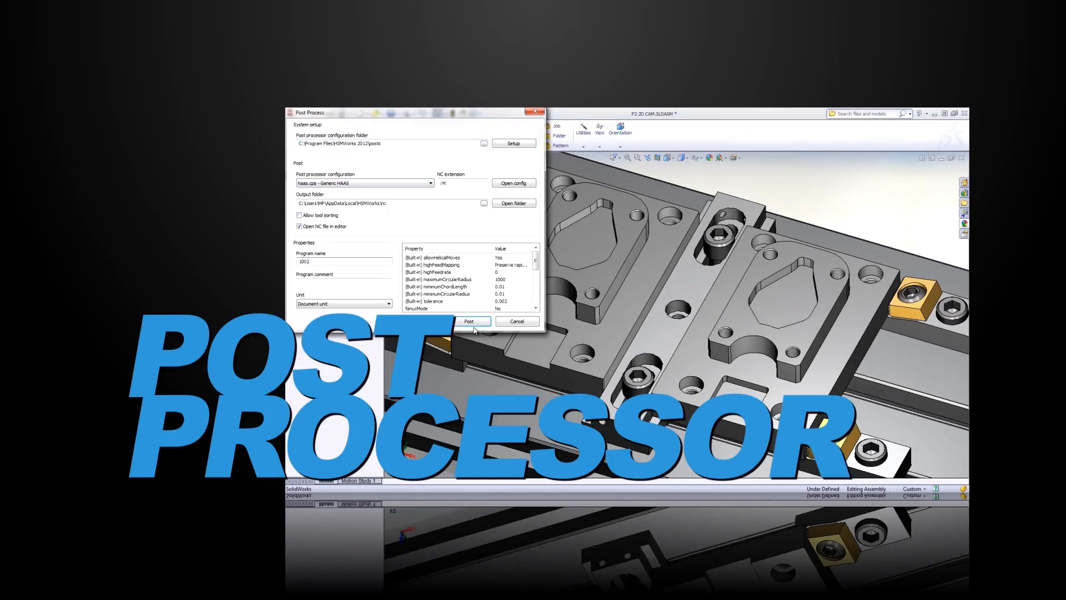
left_click(468, 321)
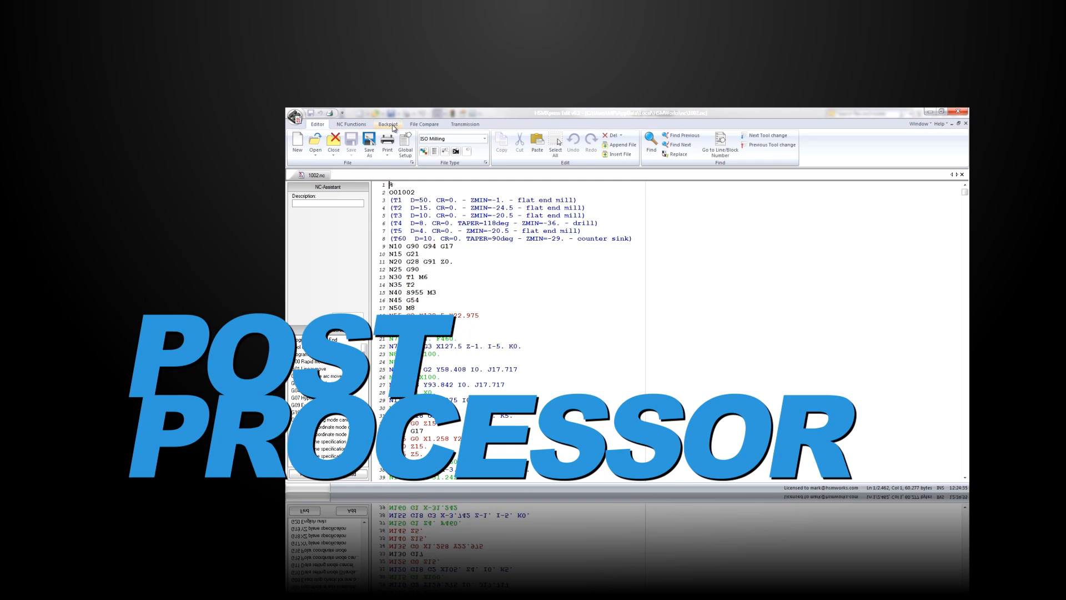
left_click(389, 124)
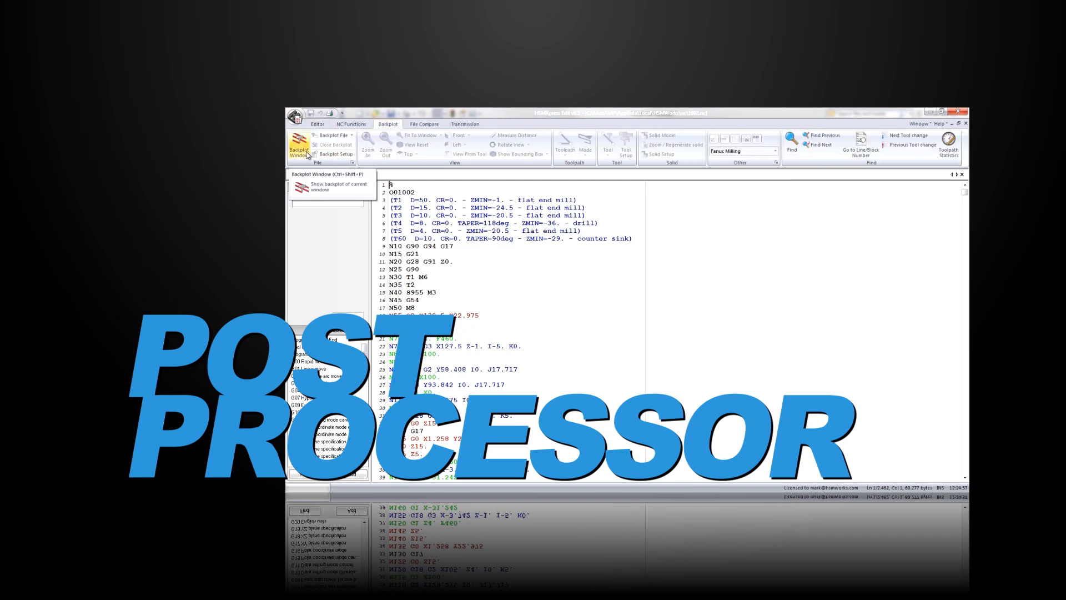
left_click(298, 147)
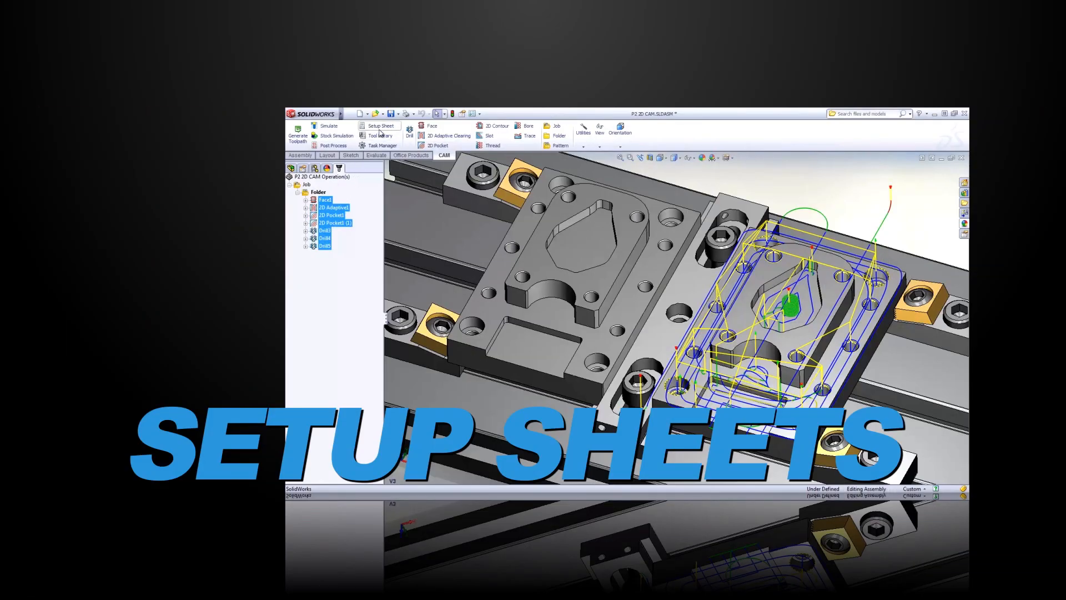
Generate program 1001's setup sheet and scroll to the per-operation tool details
left_click(379, 124)
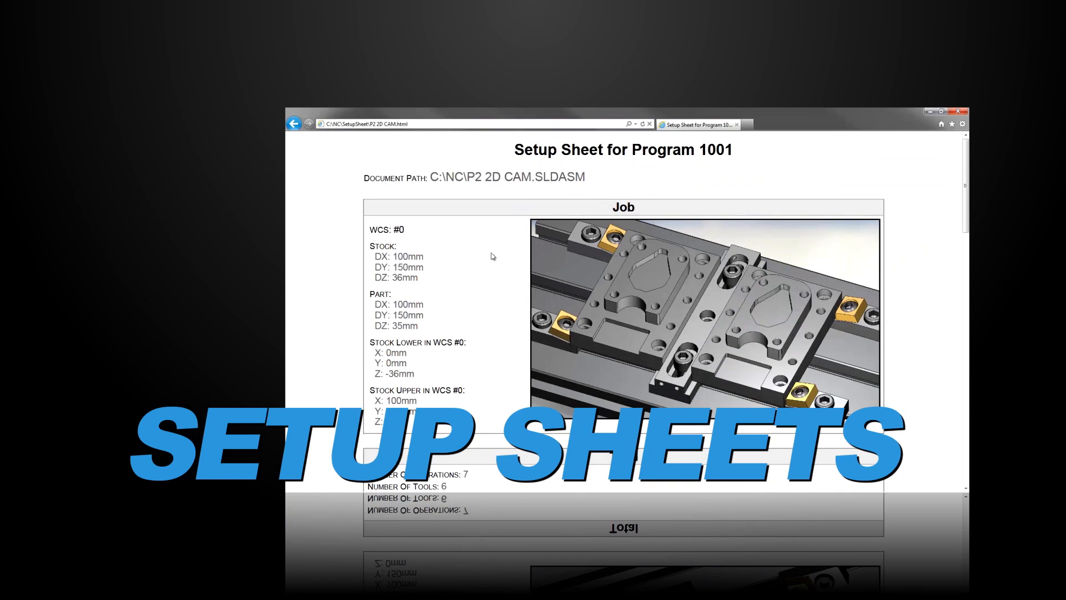
scroll("down", 3)
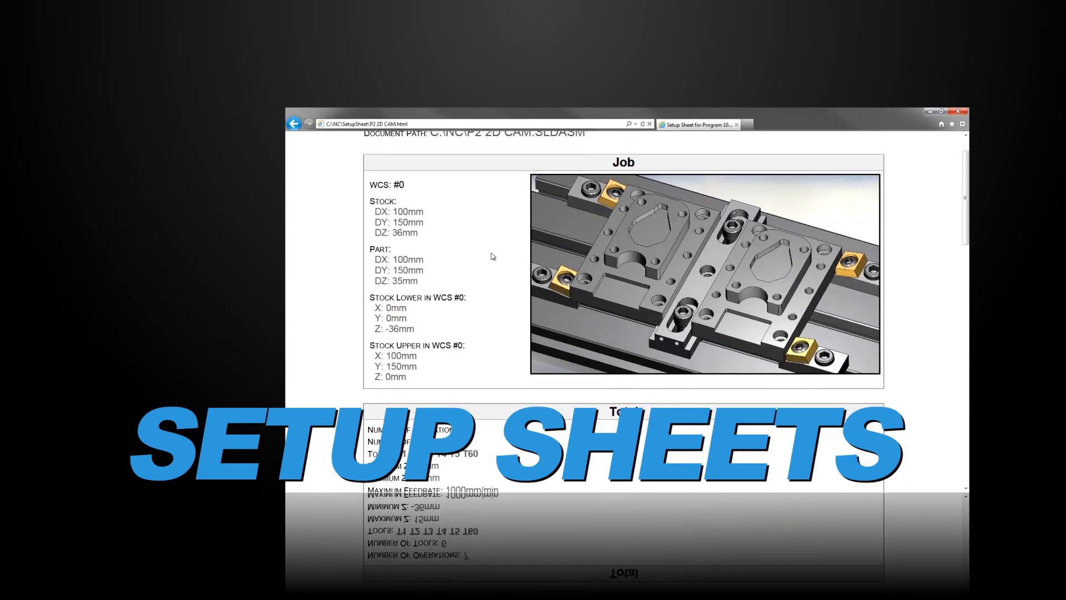
scroll("down", 3)
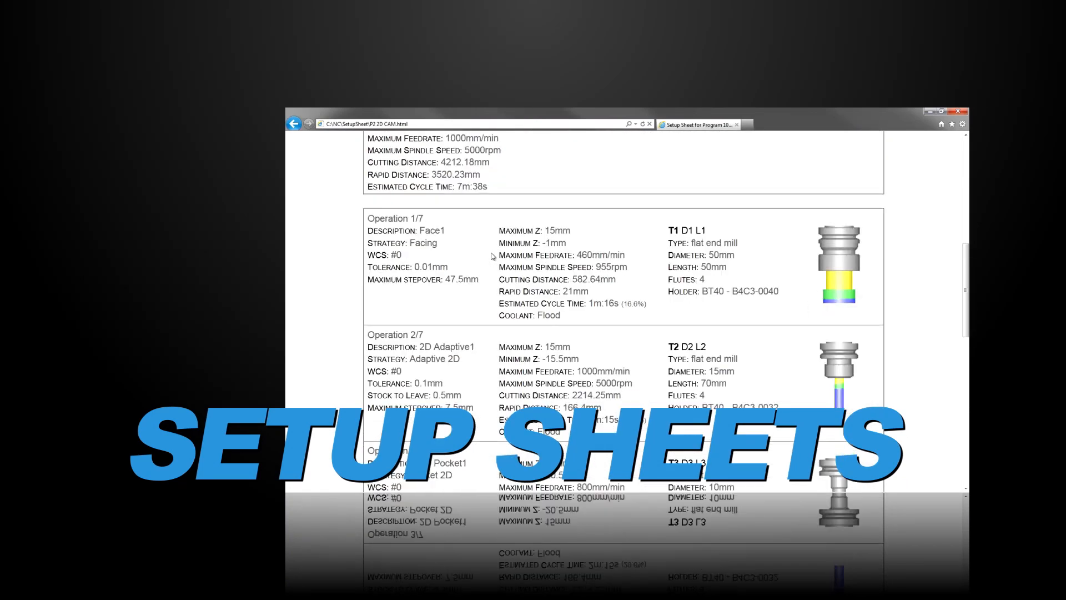
scroll("down", 3)
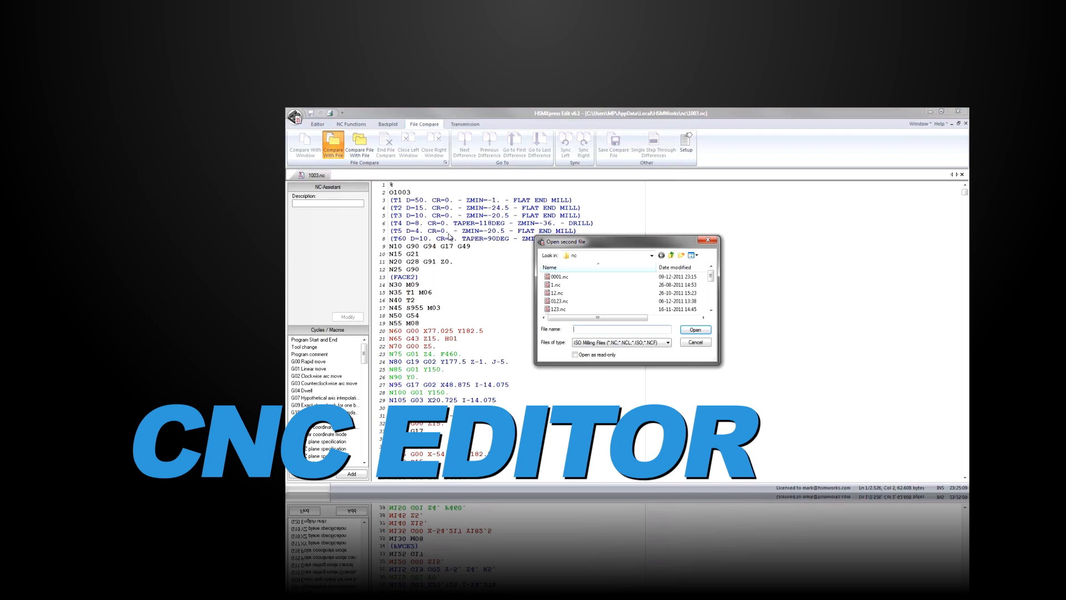
Compare program 1003 against a second NC file, then show the NC Functions tools
left_click(711, 289)
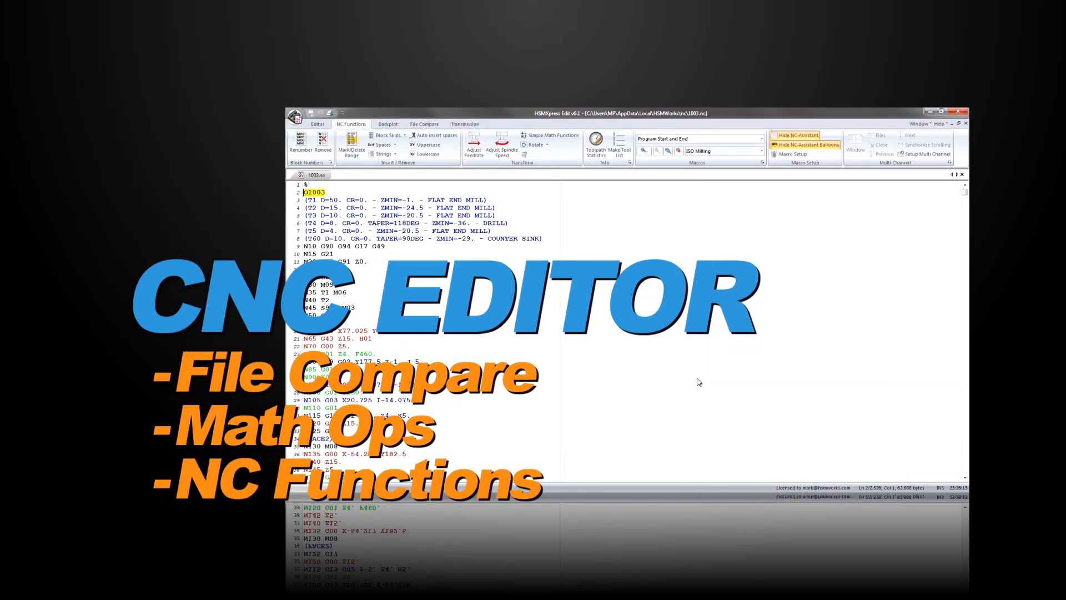
left_click(388, 123)
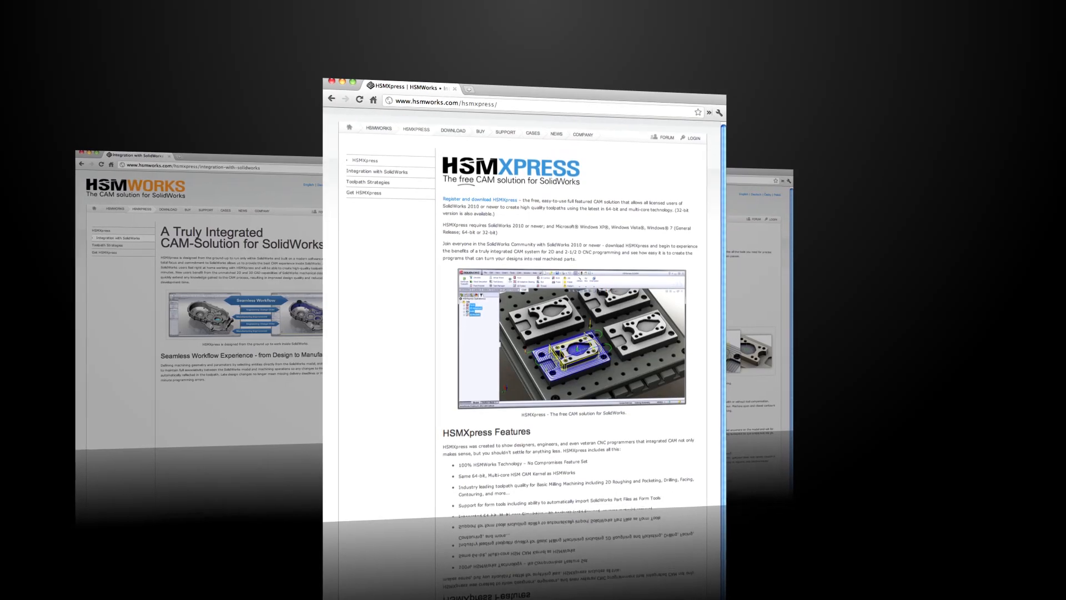
Scroll the HSMXpress page presenting the free CAM solution for SolidWorks
scroll("down", 3)
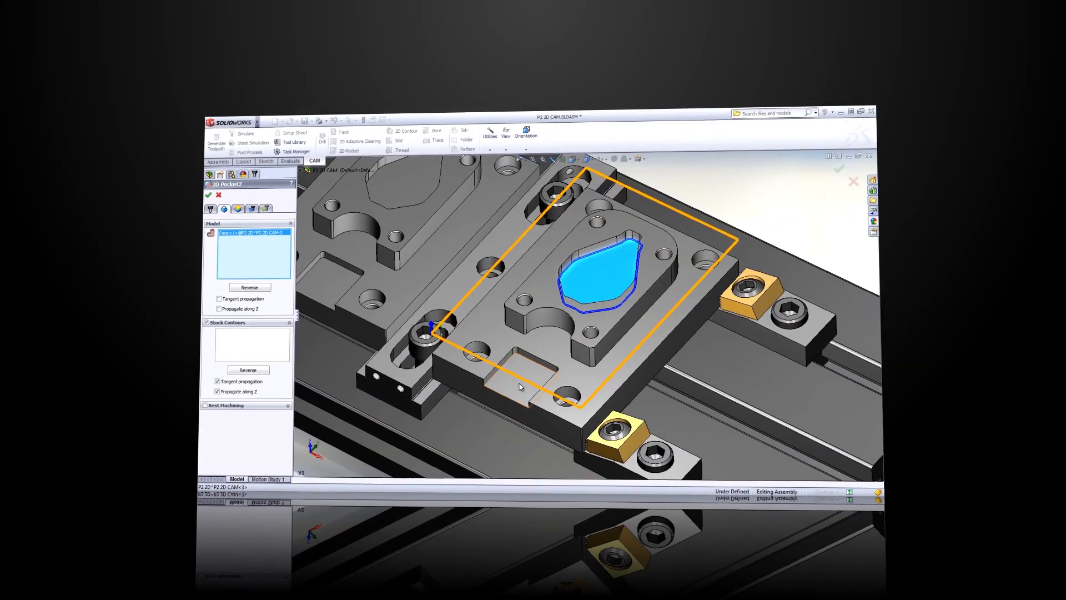
Define 2D Pocket and same-diameter Drill operations, then generate a setup sheet for all operations
left_click(210, 198)
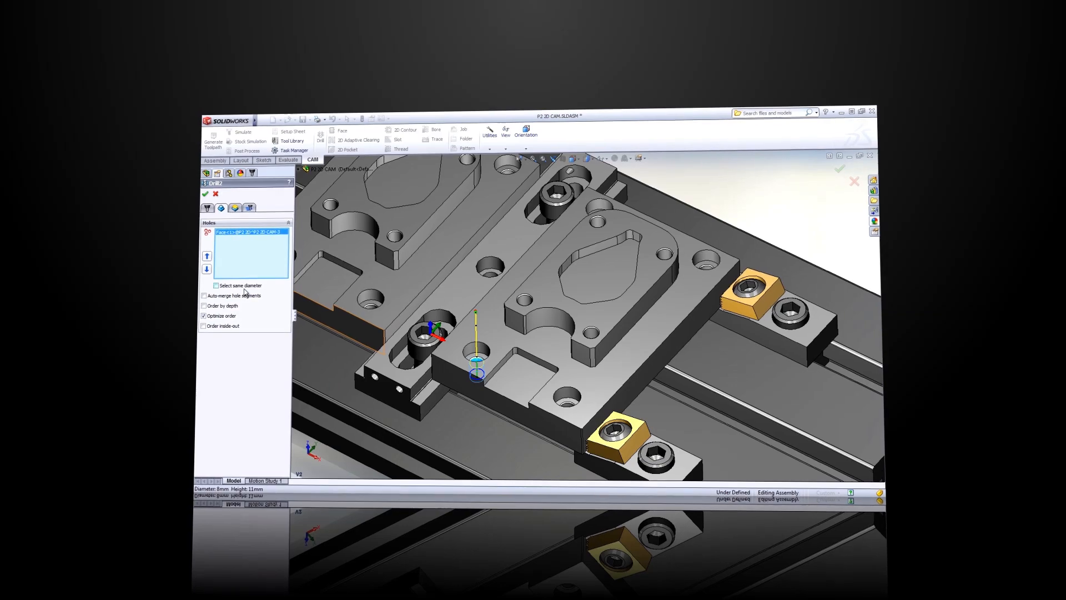
left_click(247, 133)
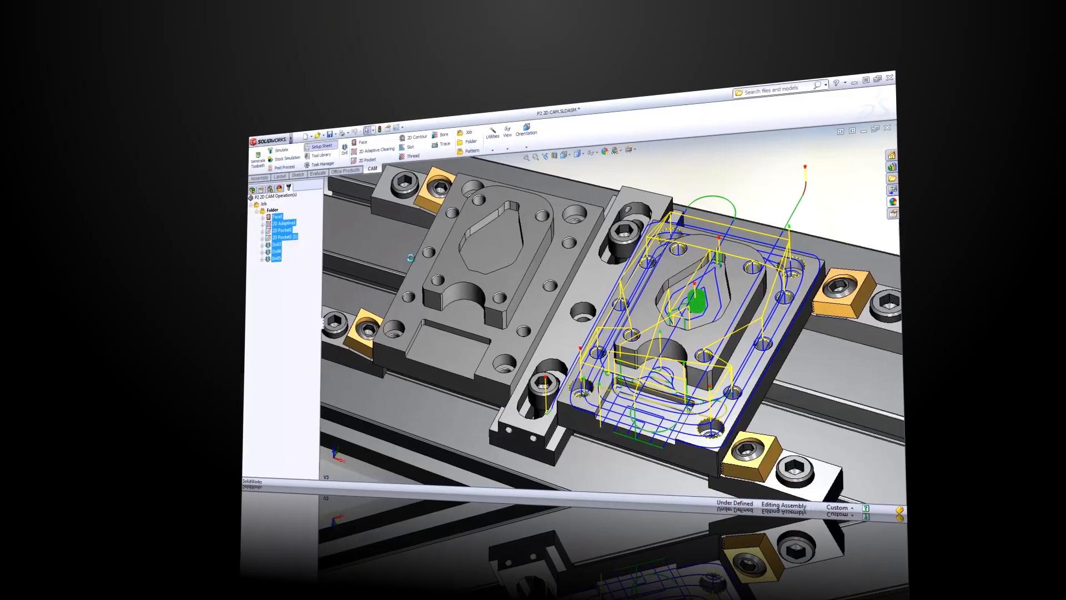
left_click(318, 147)
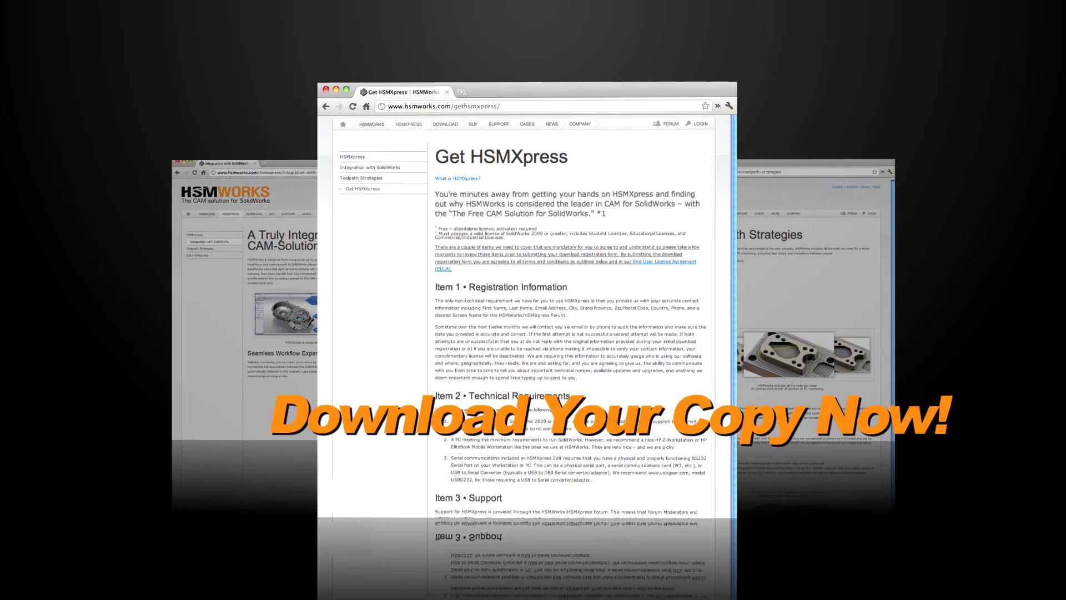
Scroll the hsmworks.com Get HSMXpress page down until the license request and download form is visible
scroll("down", 3)
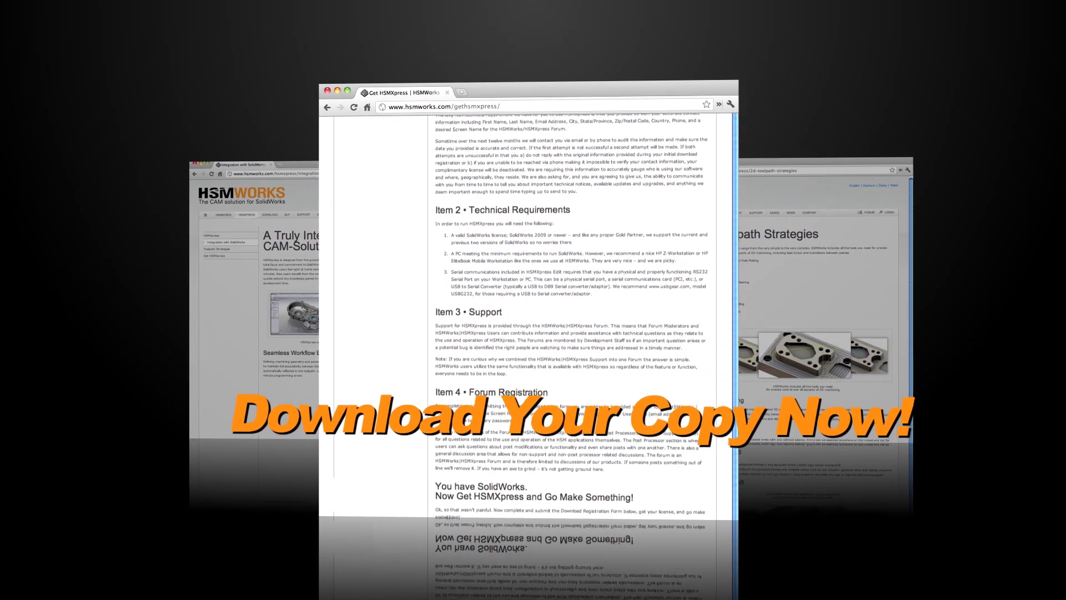
scroll("down", 3)
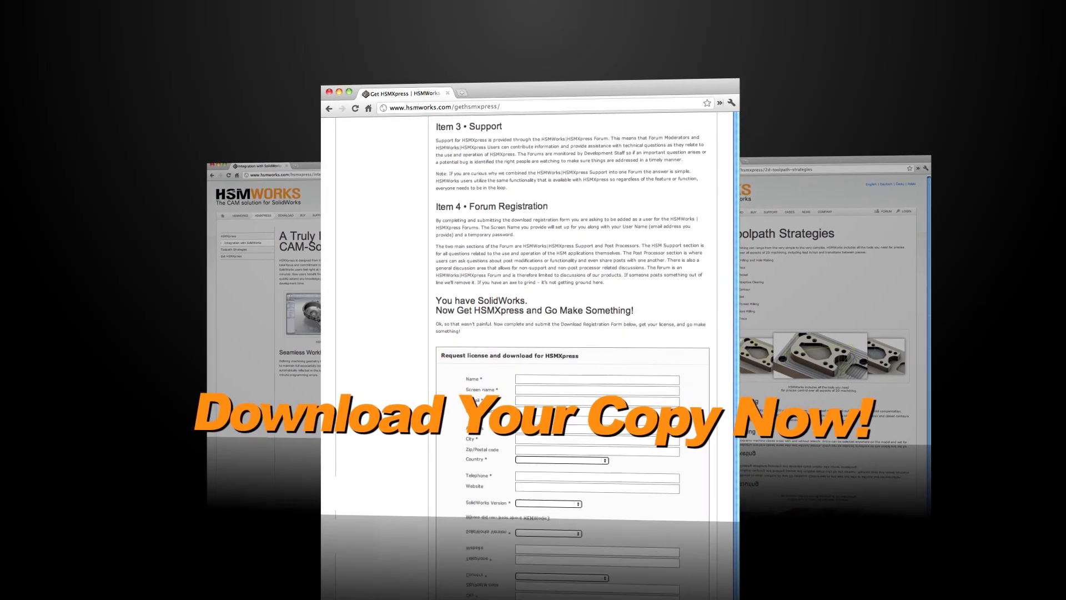
scroll("down", 3)
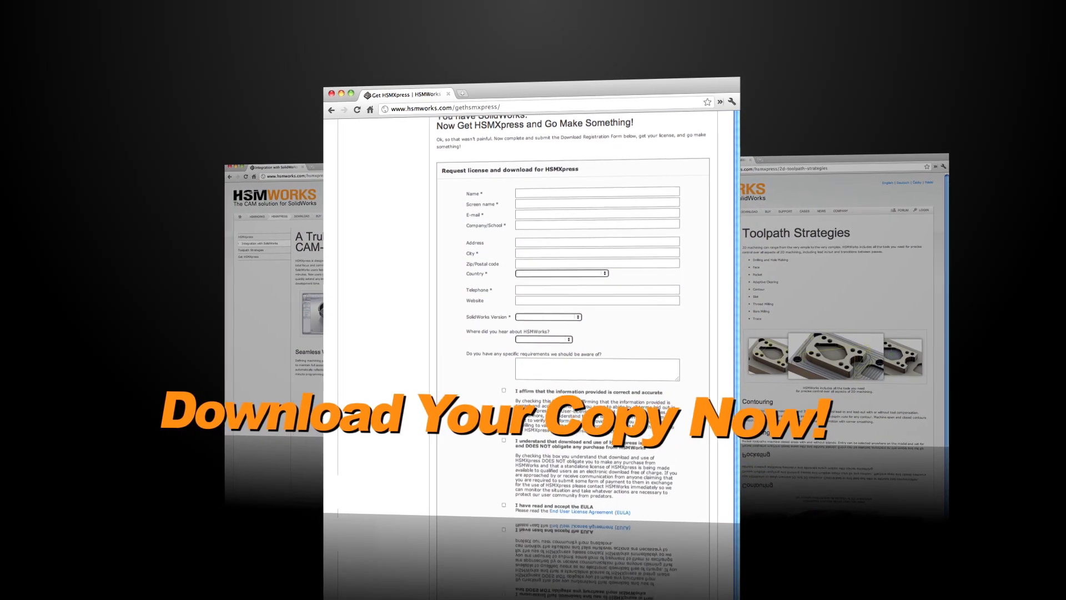